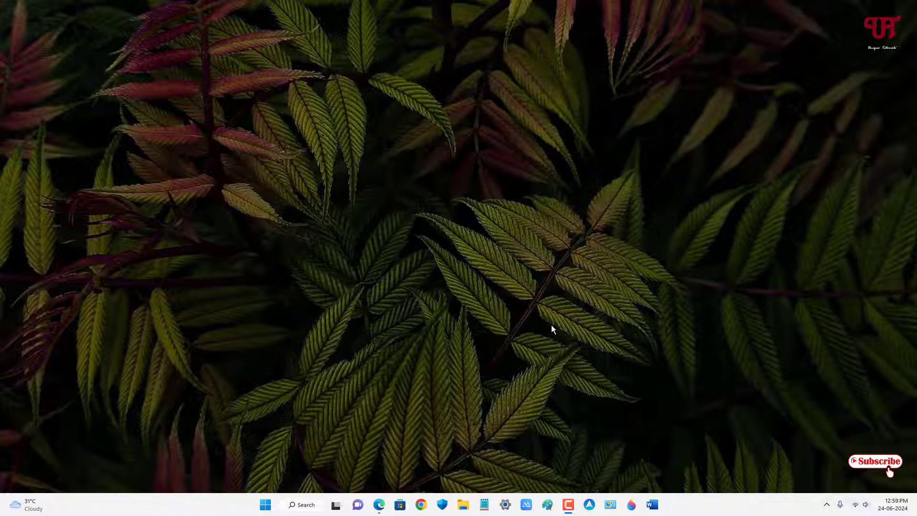
{"action": "mouse_move", "coordinate": [441, 264]}
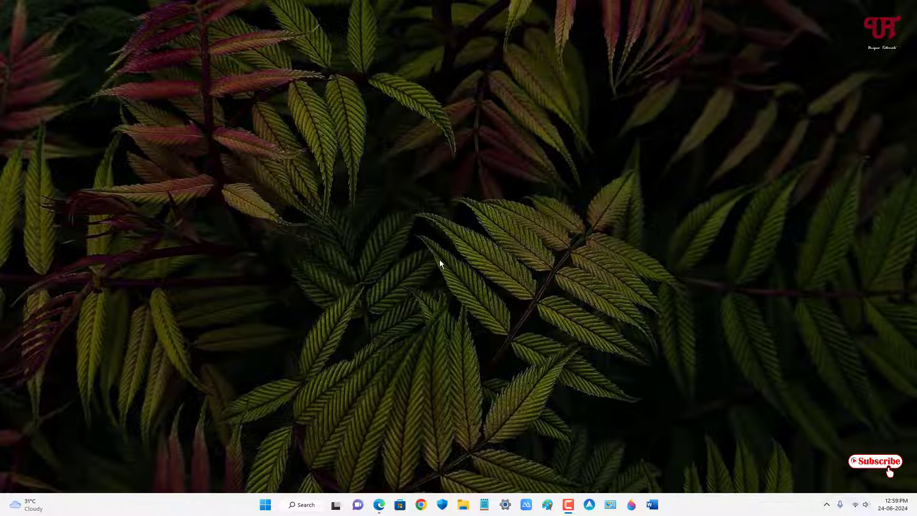
{"action": "mouse_move", "coordinate": [427, 279]}
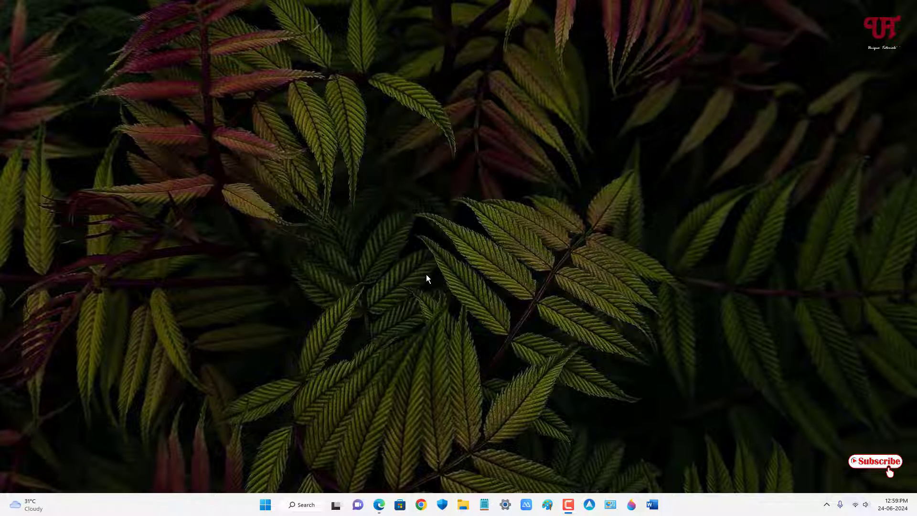
- Show the desktop's right-click context menu with its default opaque background
{"action": "right_click", "coordinate": [427, 278]}
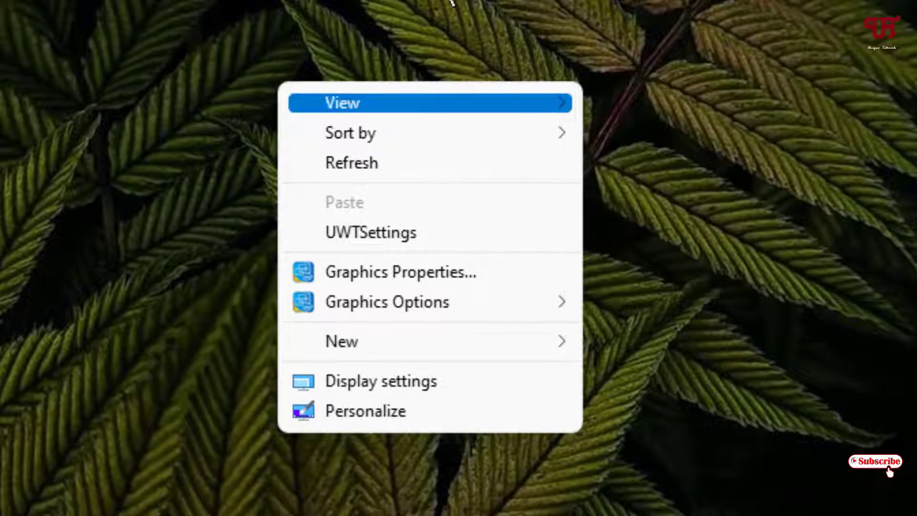
- Reach Accessibility > Visual effects from Display settings and toggle Transparency effects
{"action": "left_click", "coordinate": [603, 369]}
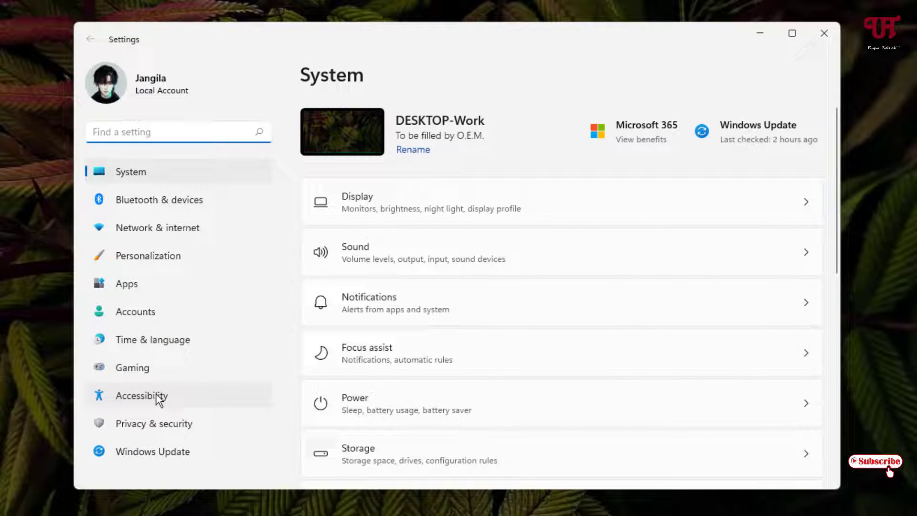
{"action": "left_click", "coordinate": [141, 395]}
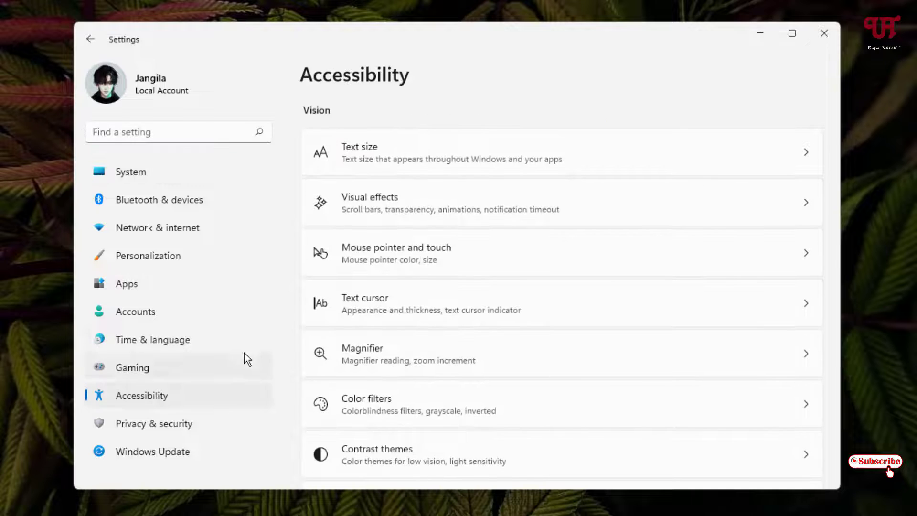
{"action": "mouse_move", "coordinate": [413, 221]}
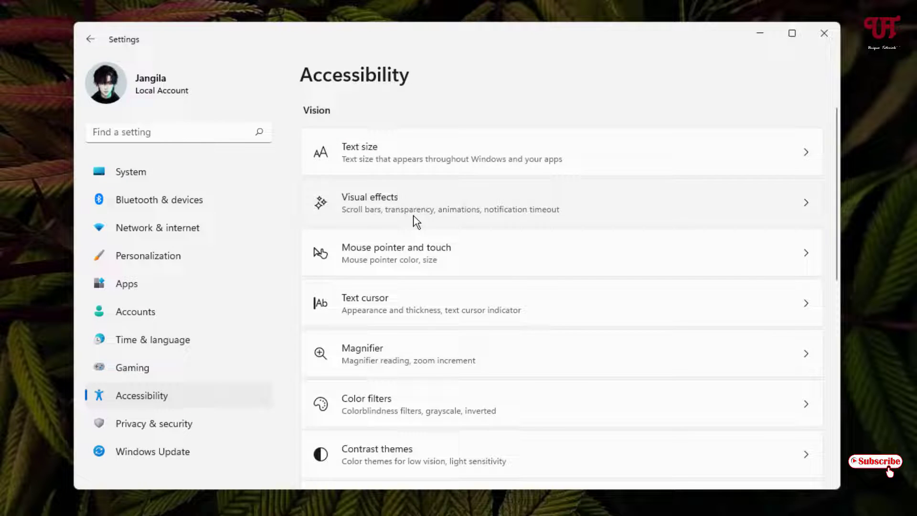
{"action": "left_click", "coordinate": [447, 202]}
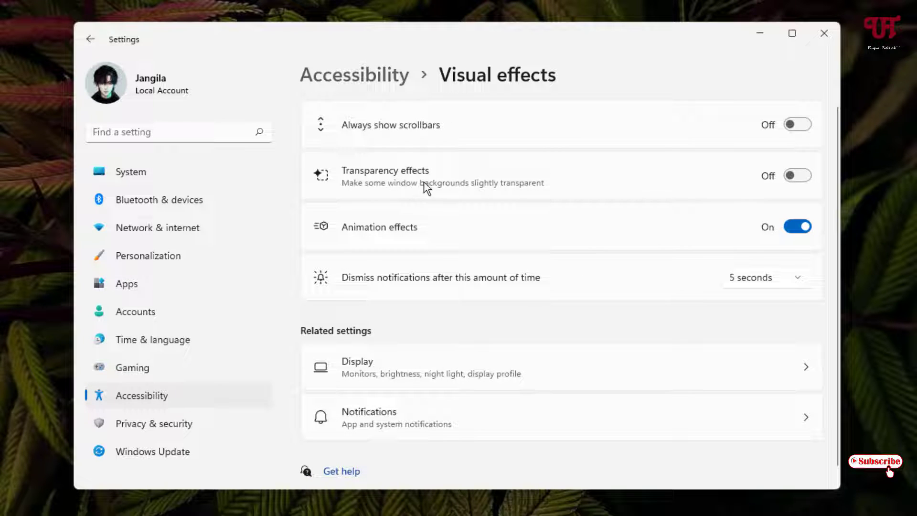
{"action": "left_click", "coordinate": [797, 176]}
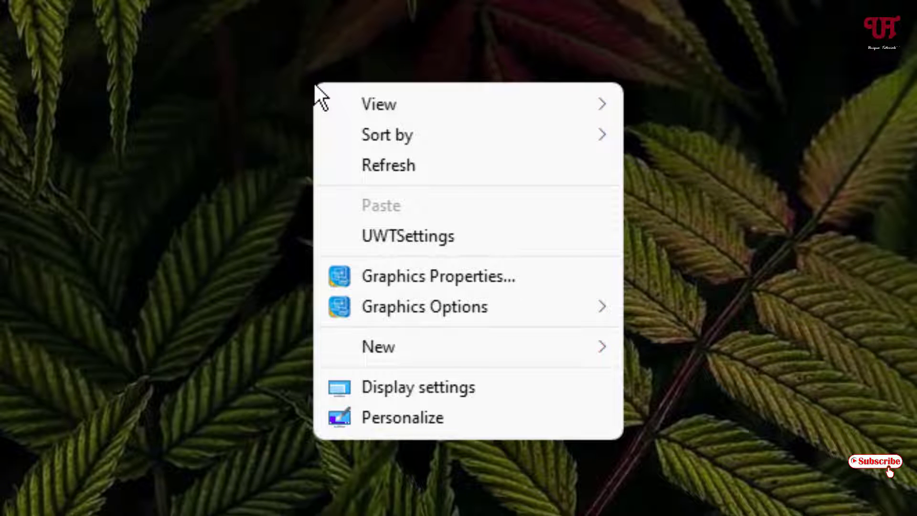
{"action": "mouse_move", "coordinate": [284, 234]}
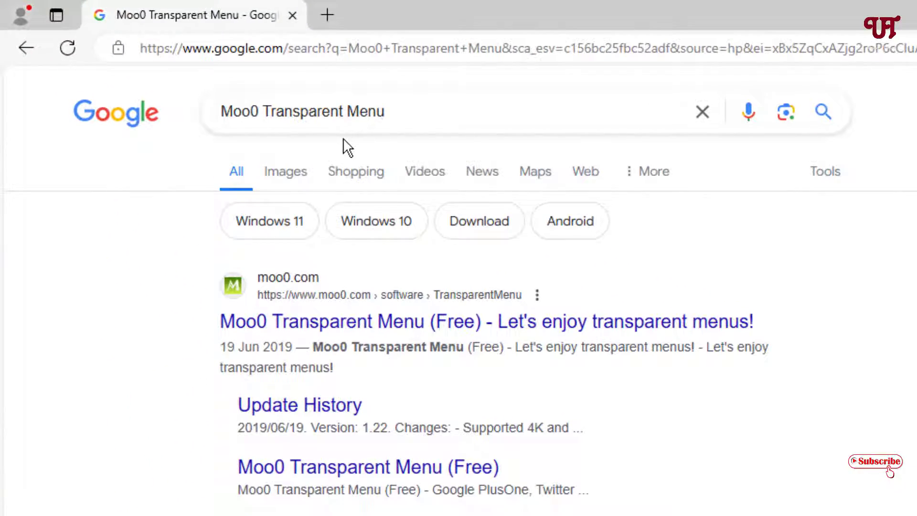
{"action": "mouse_move", "coordinate": [295, 145]}
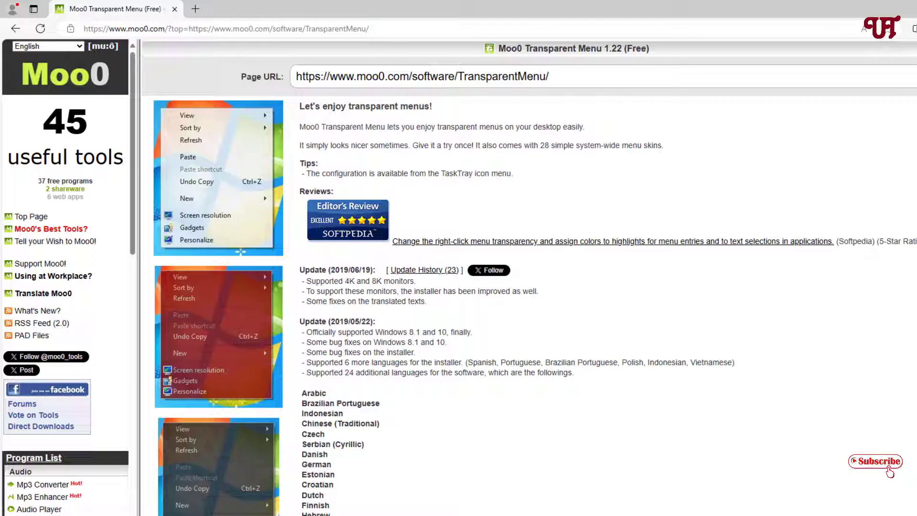
- Download the Moo0 TransparentMenu v1.22 installer from moo0.com and launch it from Downloads
{"action": "scroll", "scroll_direction": "down", "scroll_amount": 3}
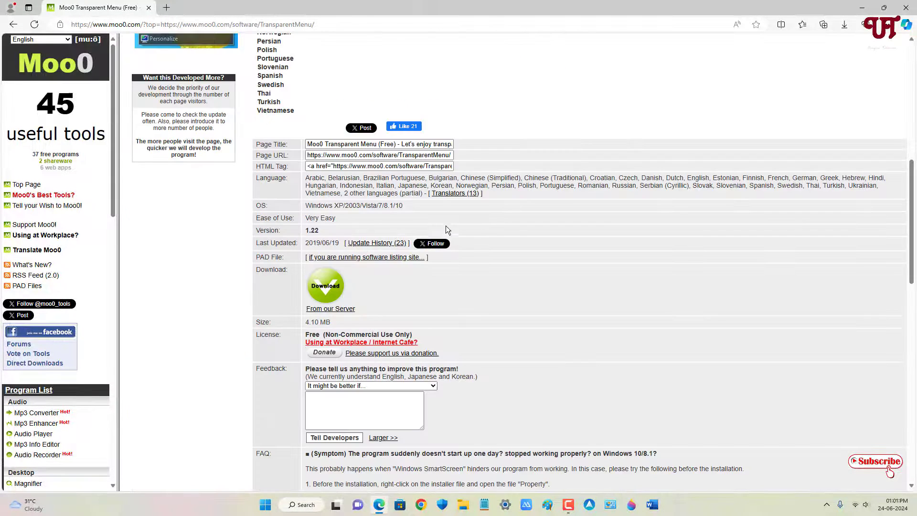
{"action": "mouse_move", "coordinate": [612, 339]}
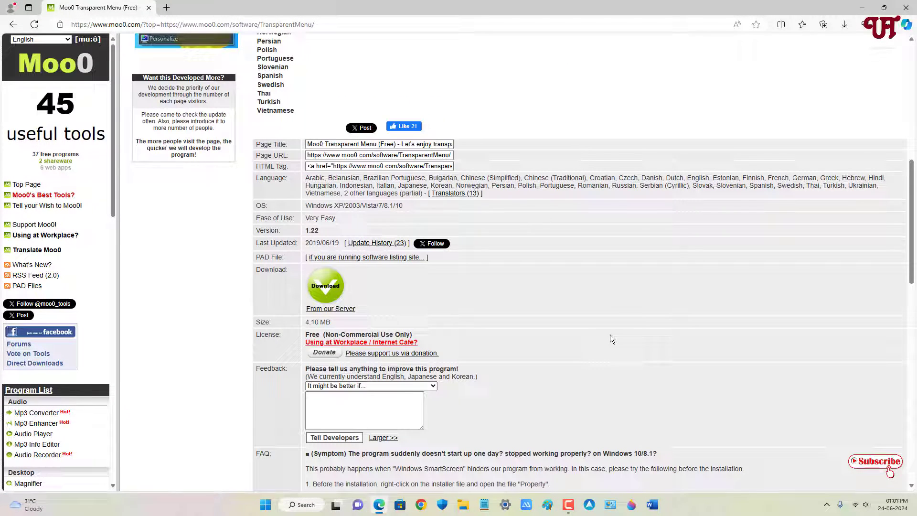
{"action": "left_click", "coordinate": [844, 24]}
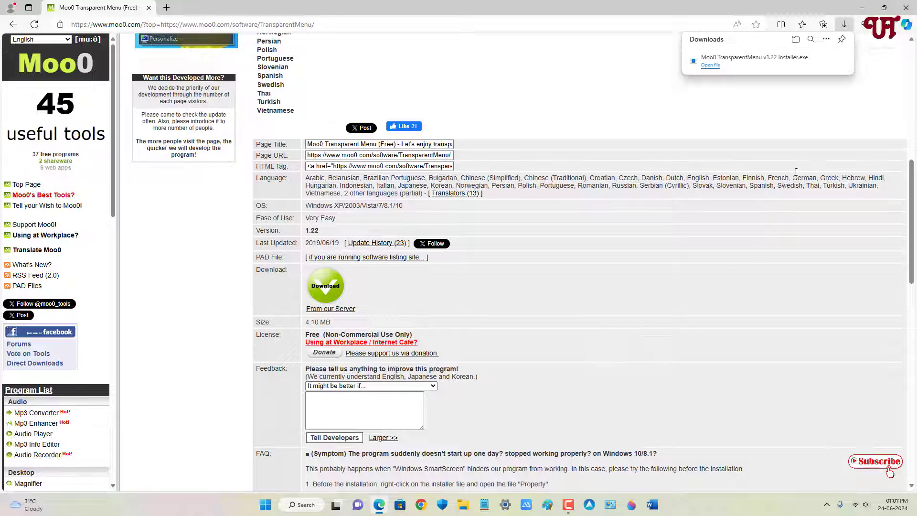
{"action": "mouse_move", "coordinate": [812, 60]}
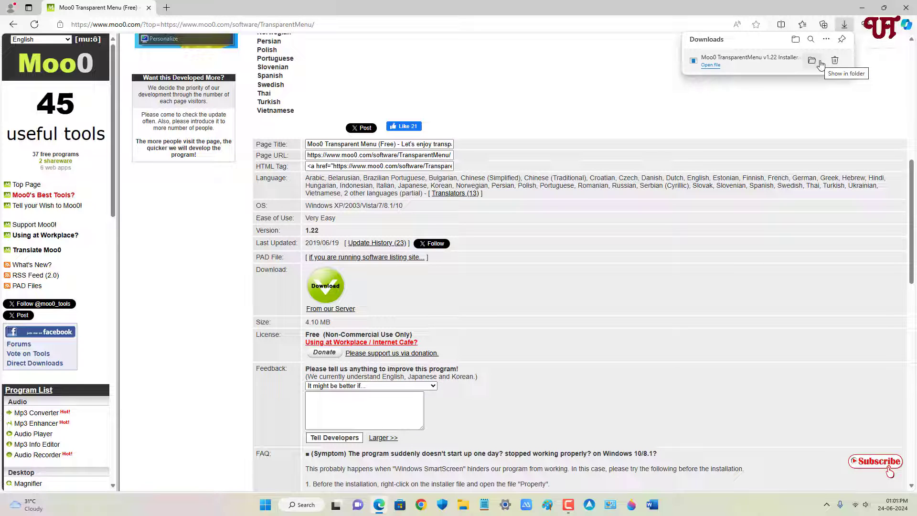
{"action": "left_click", "coordinate": [811, 61]}
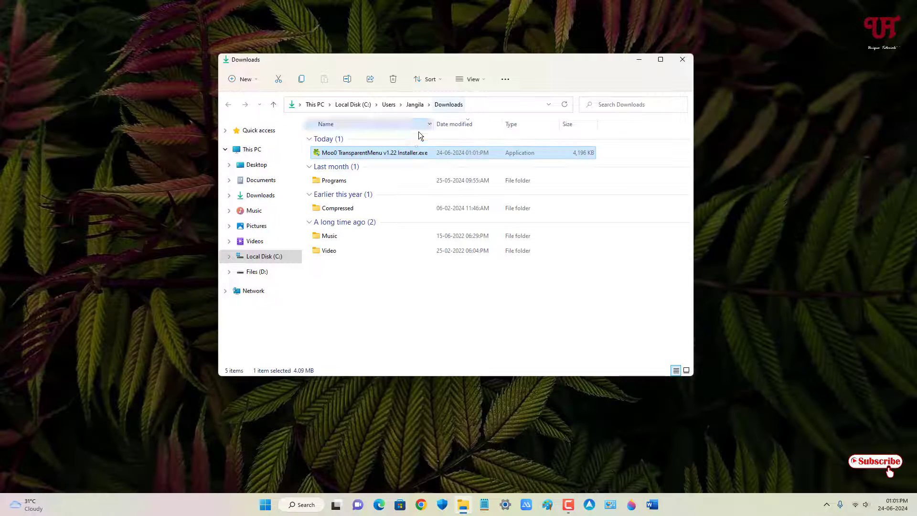
{"action": "double_click", "coordinate": [374, 152]}
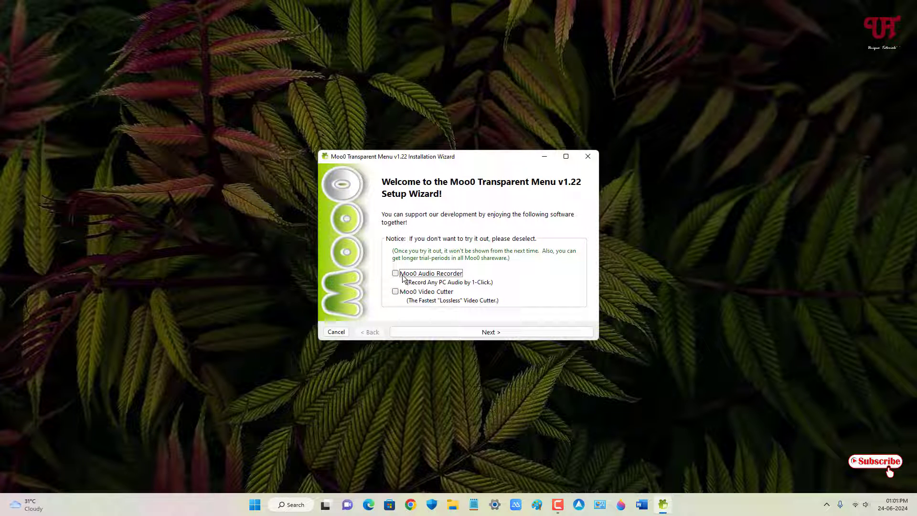
- Accept the license, keep 'Create shortcut on Desktop' checked, and install Moo0 Transparent Menu
{"action": "left_click", "coordinate": [490, 331]}
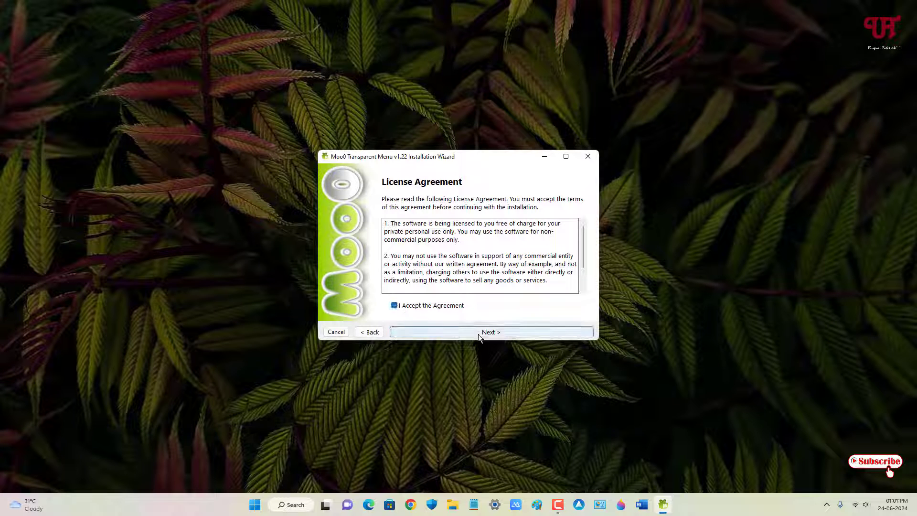
{"action": "left_click", "coordinate": [490, 331]}
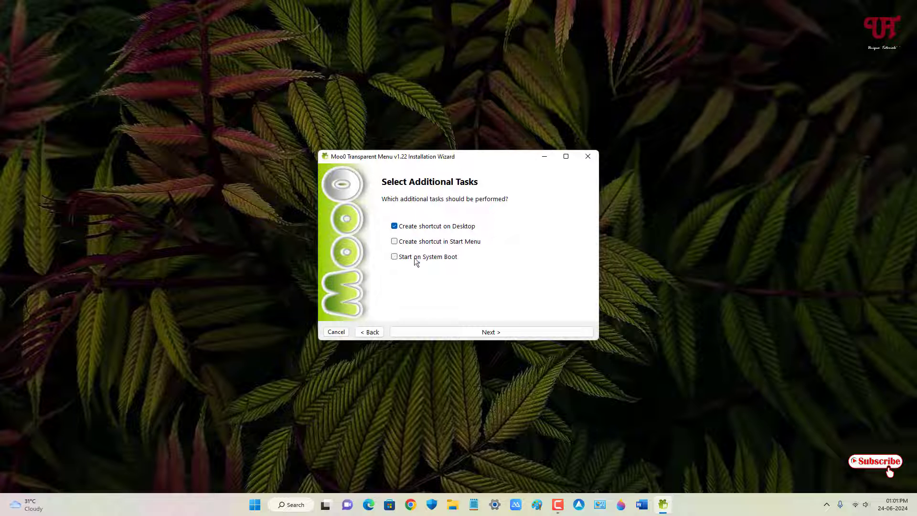
{"action": "left_click", "coordinate": [490, 332]}
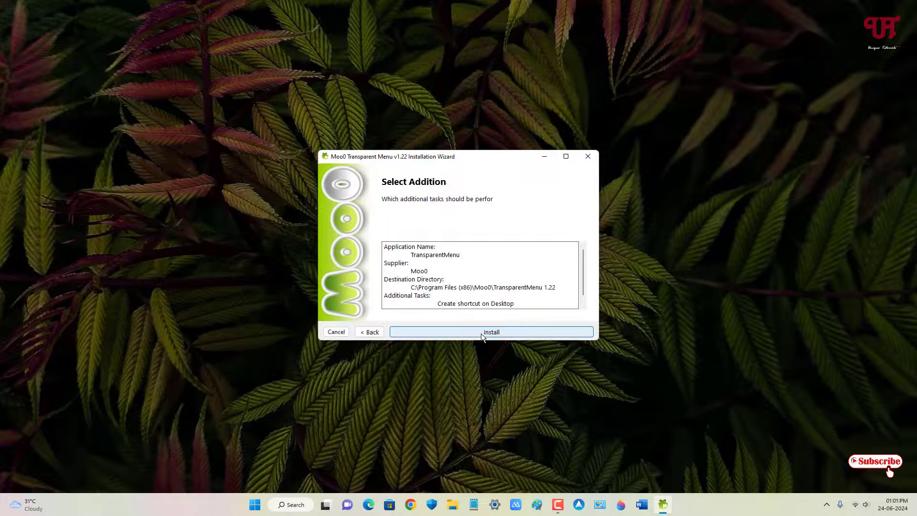
{"action": "left_click", "coordinate": [491, 331]}
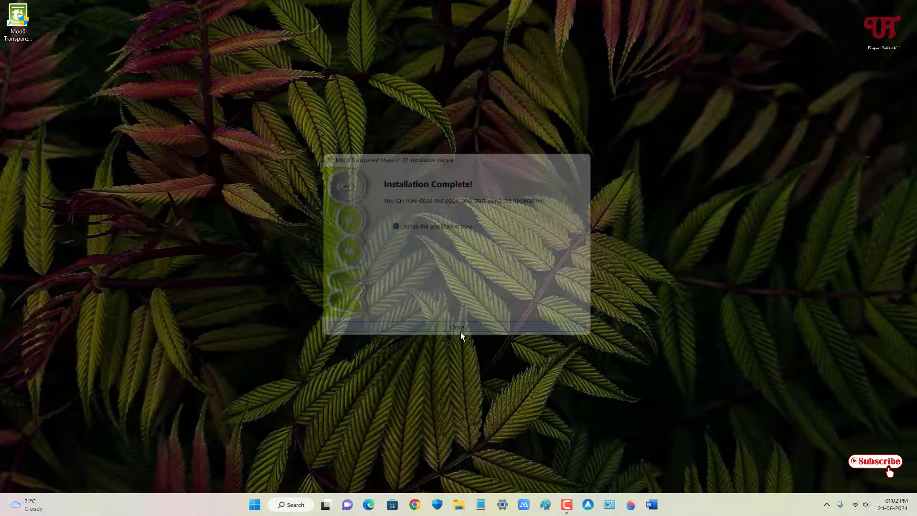
- Close the wizard with 'Launch the application now' checked and dismiss the configuration notice
{"action": "left_click", "coordinate": [458, 326]}
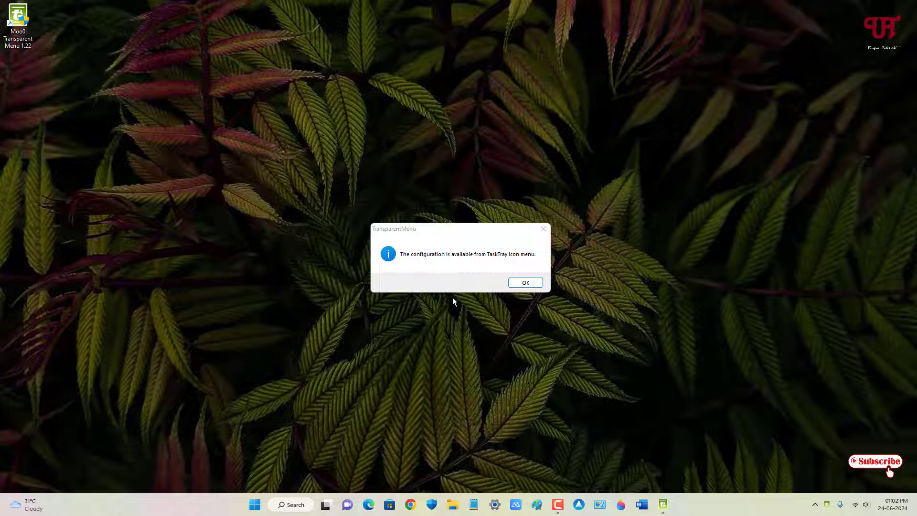
{"action": "mouse_move", "coordinate": [504, 264]}
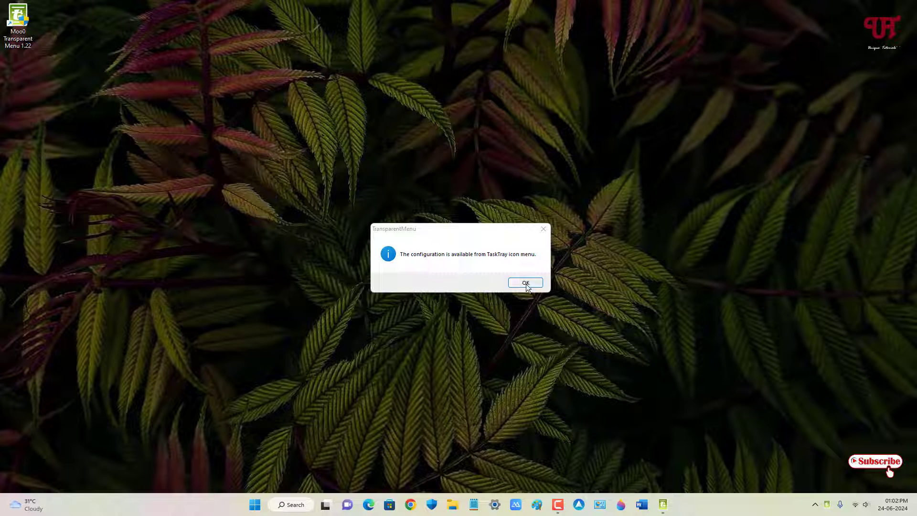
{"action": "left_click", "coordinate": [524, 283]}
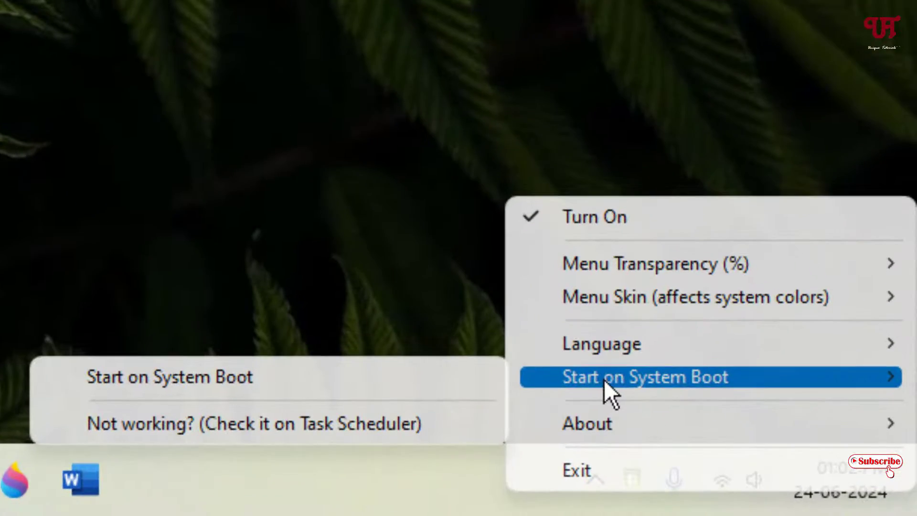
{"action": "mouse_move", "coordinate": [649, 388]}
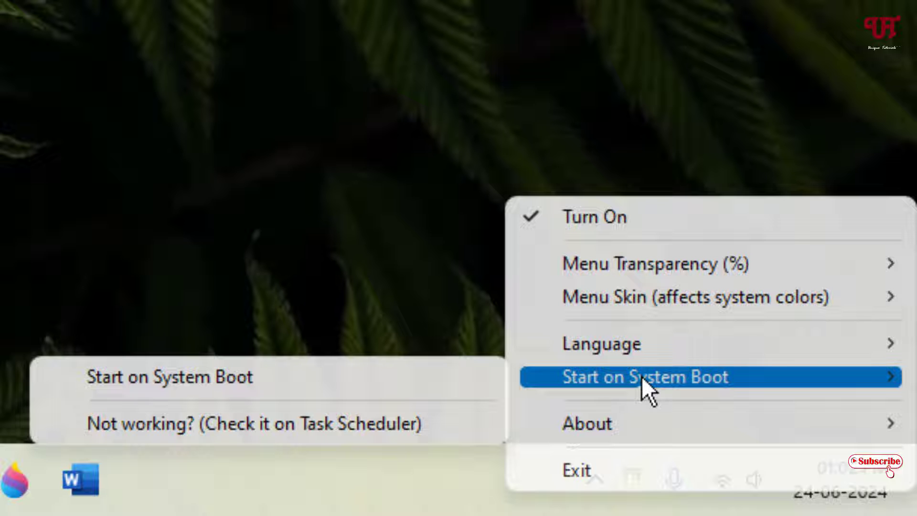
{"action": "mouse_move", "coordinate": [619, 391]}
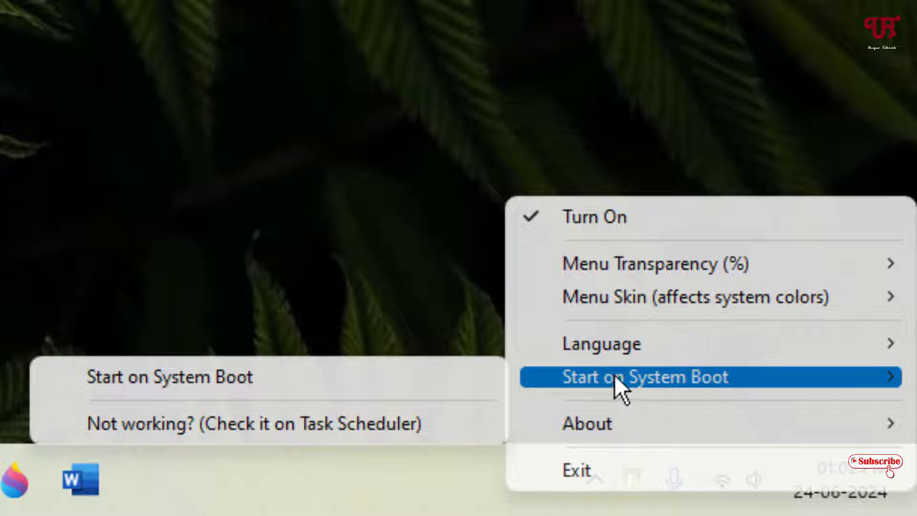
{"action": "mouse_move", "coordinate": [187, 386]}
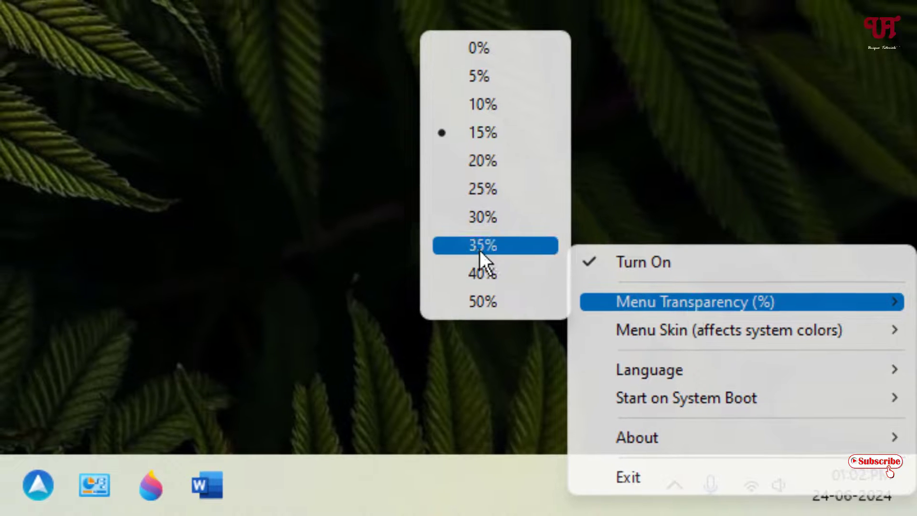
{"action": "mouse_move", "coordinate": [480, 189]}
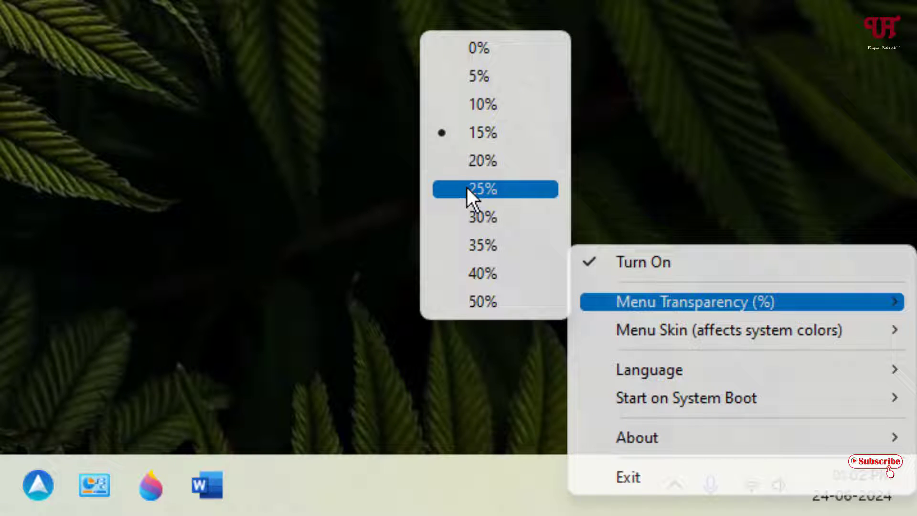
- Set Menu Transparency to 50% from the tray menu and confirm the level is selected
{"action": "left_click", "coordinate": [495, 189]}
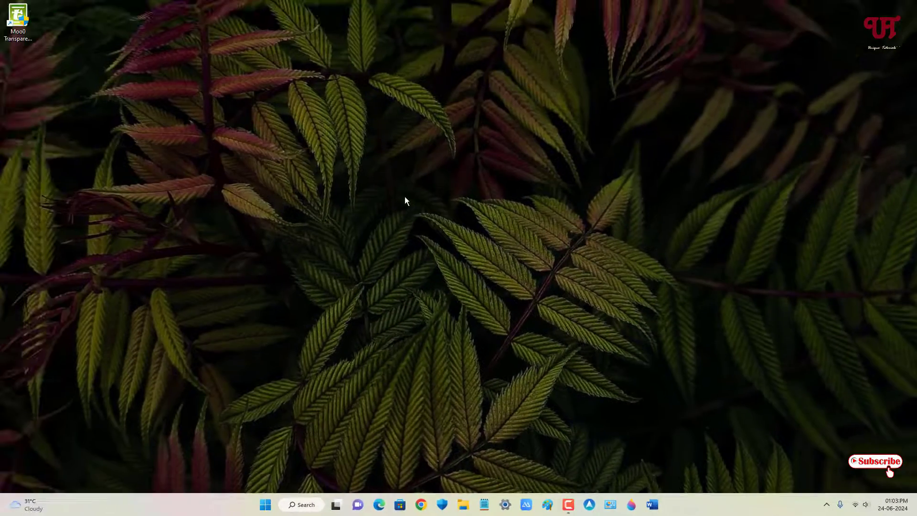
{"action": "right_click", "coordinate": [407, 201]}
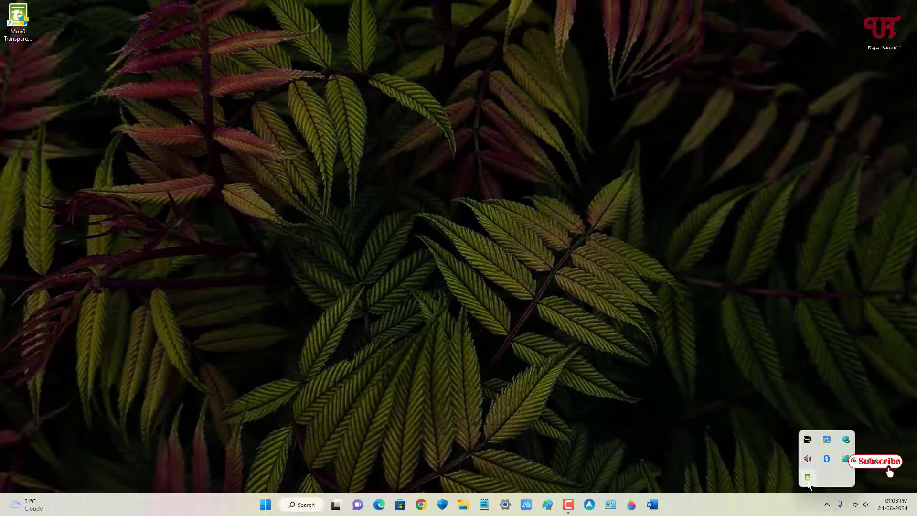
{"action": "right_click", "coordinate": [808, 475]}
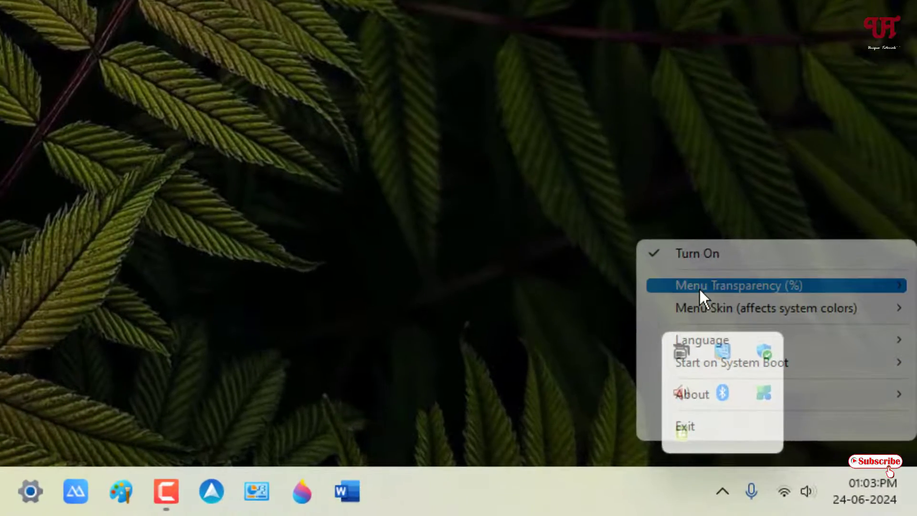
{"action": "left_click", "coordinate": [728, 286]}
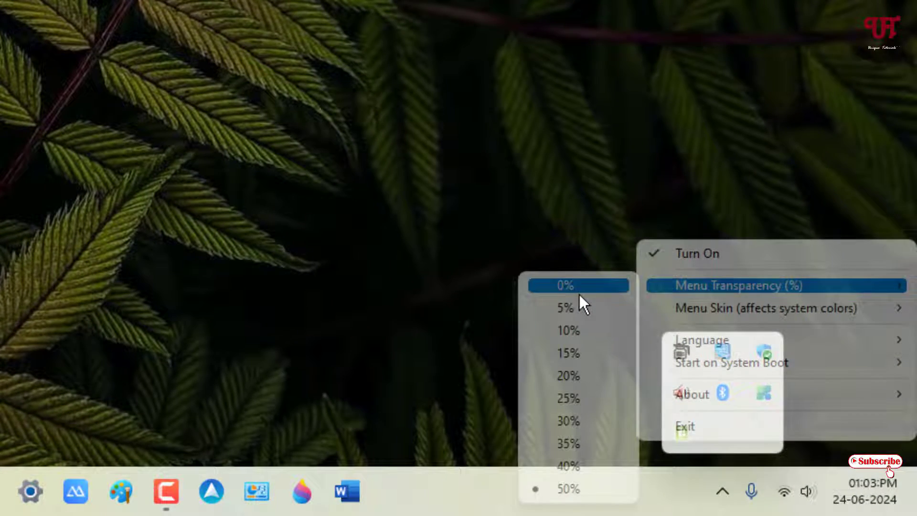
- Check that the desktop right-click menu now appears translucent, then dismiss it
{"action": "right_click", "coordinate": [398, 196]}
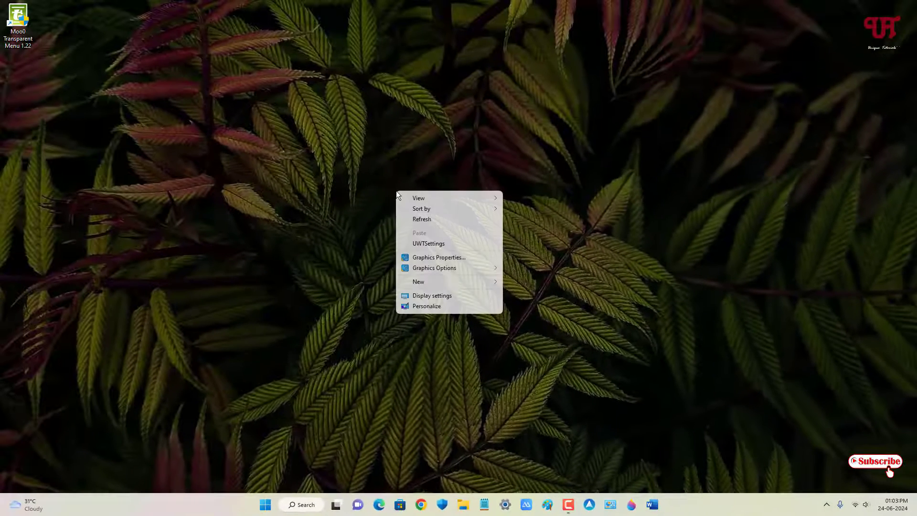
{"action": "left_click", "coordinate": [459, 370]}
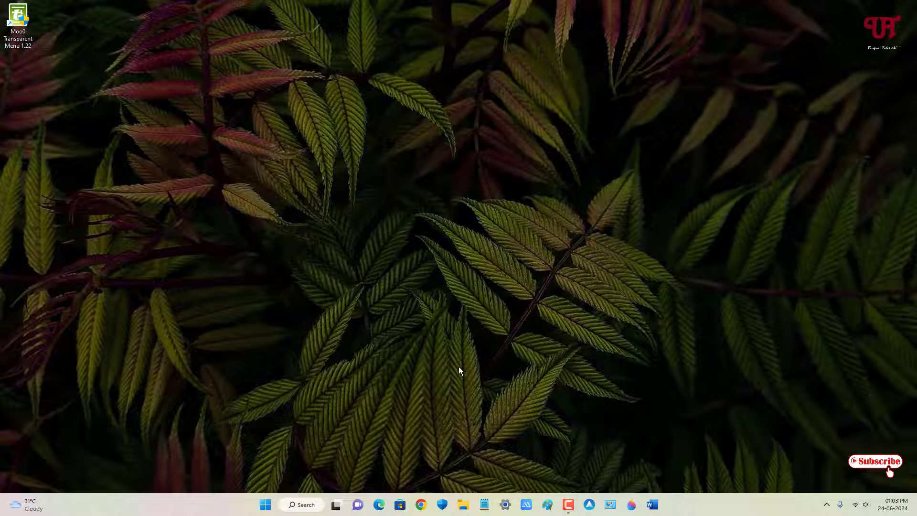